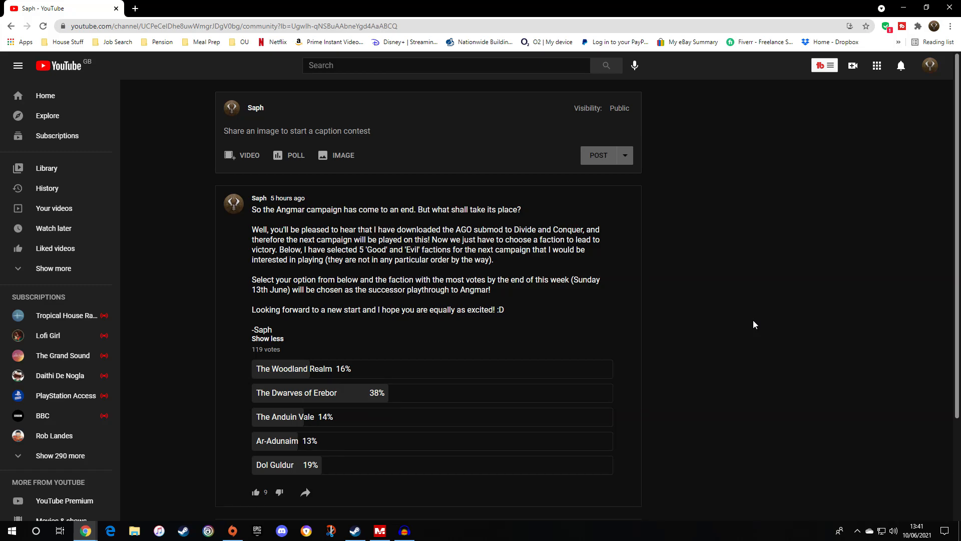
Show the faction vote poll post fullscreen with the comments header visible.
key(F11)
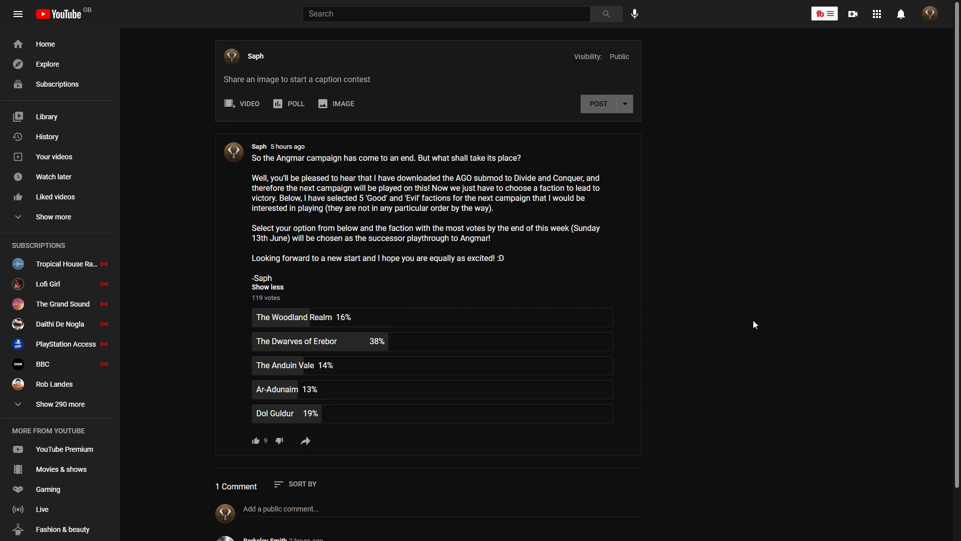
mouse_move(765, 315)
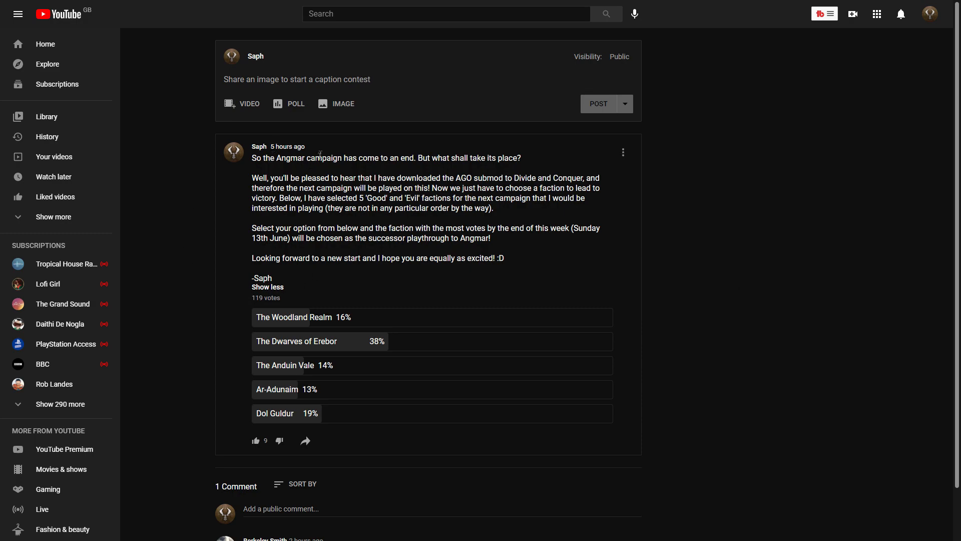
mouse_move(218, 263)
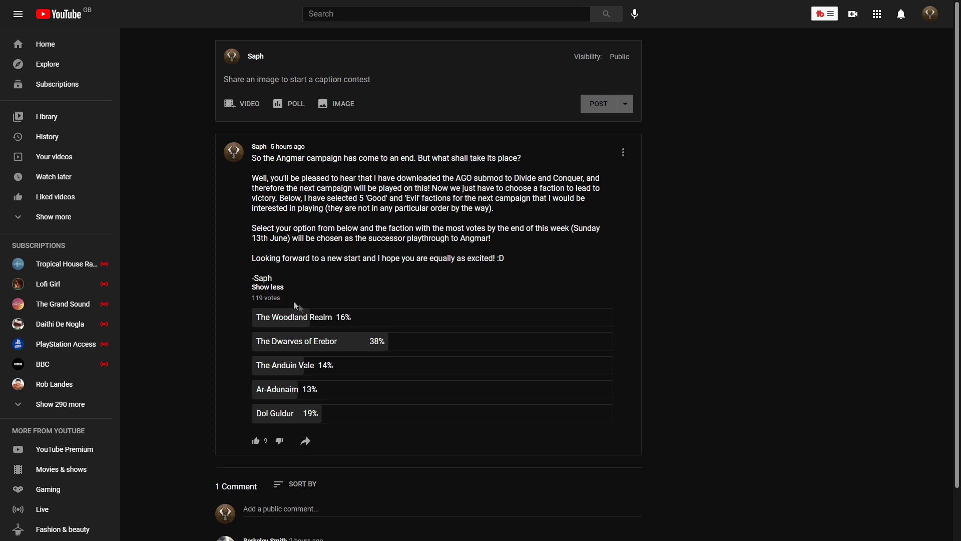
mouse_move(233, 271)
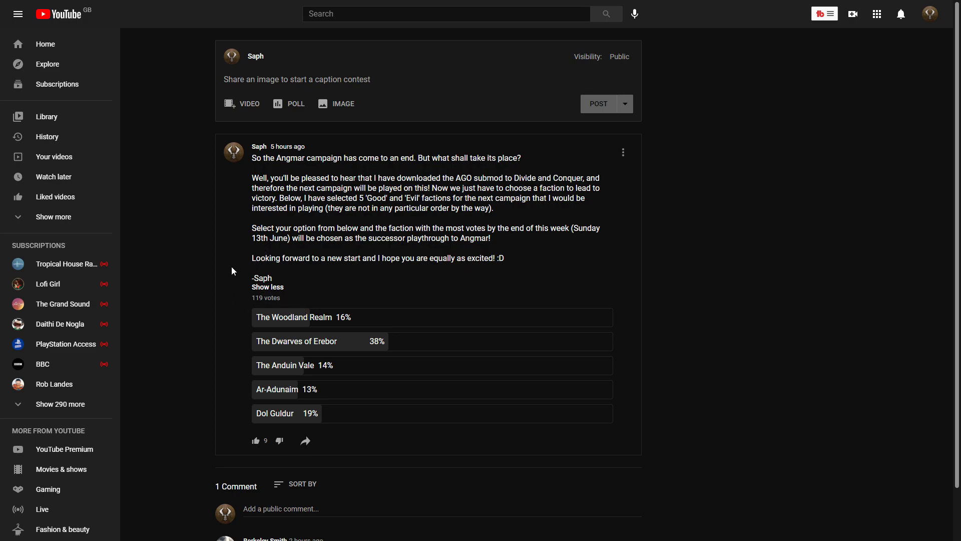
mouse_move(233, 345)
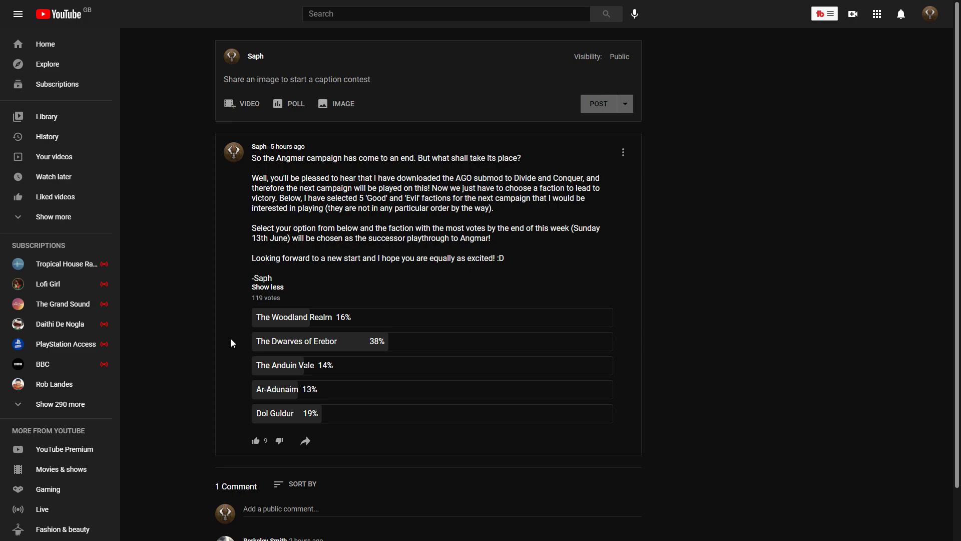
mouse_move(266, 174)
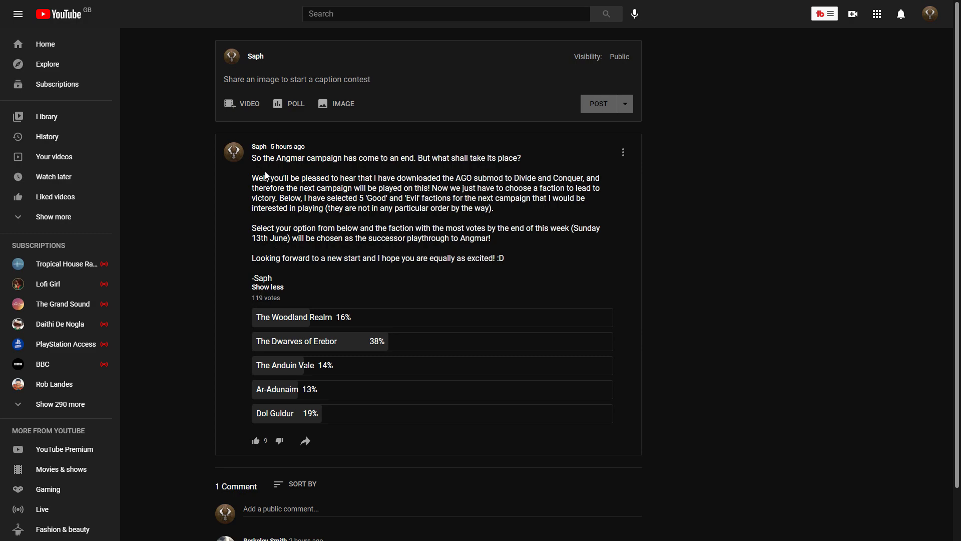
mouse_move(443, 184)
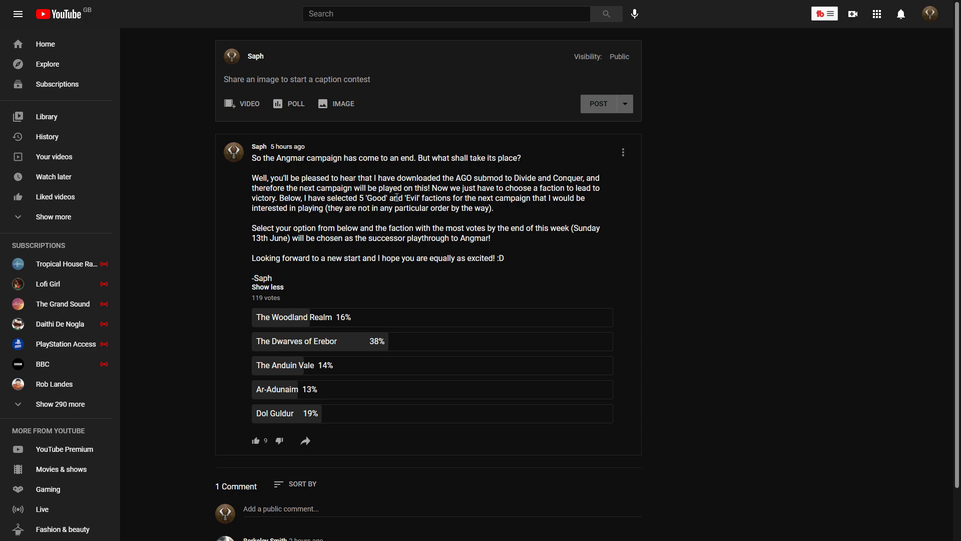
mouse_move(366, 250)
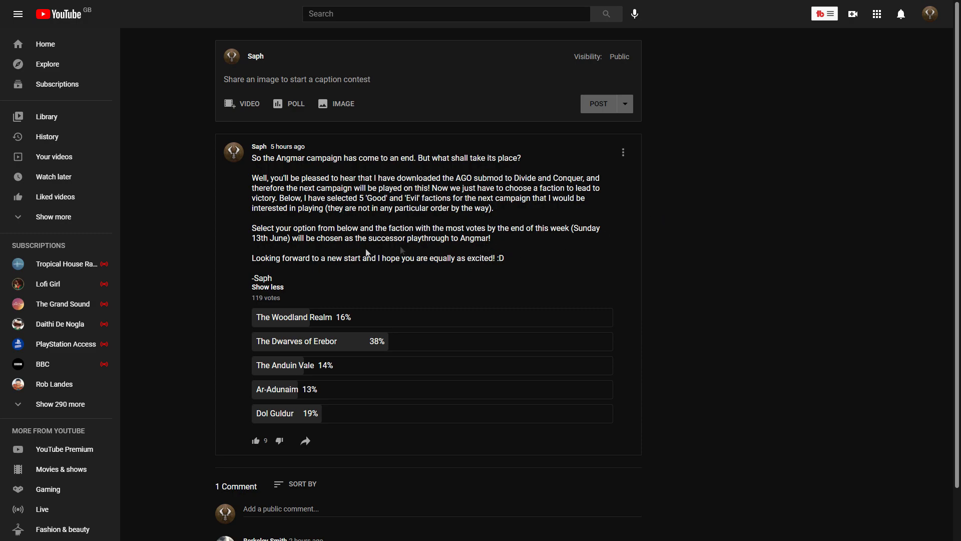
mouse_move(263, 250)
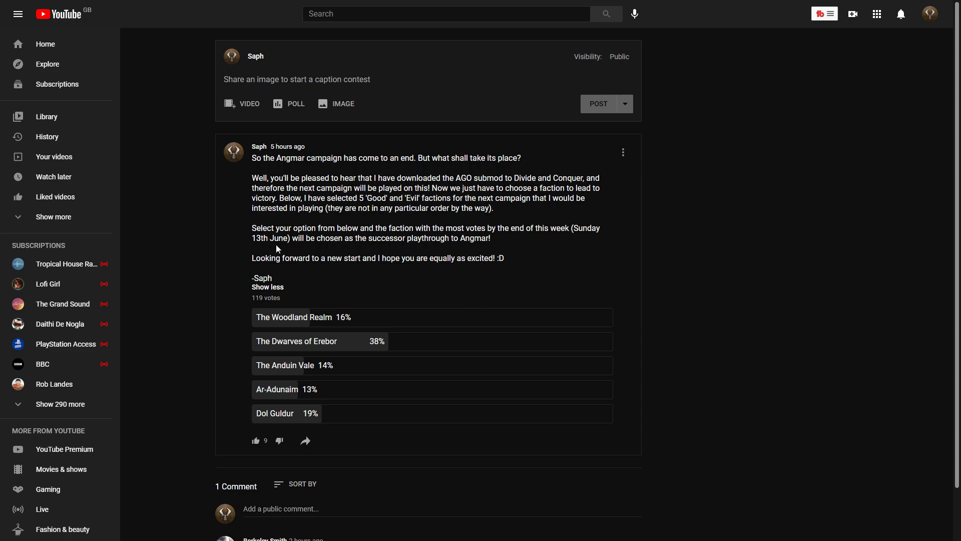
mouse_move(347, 239)
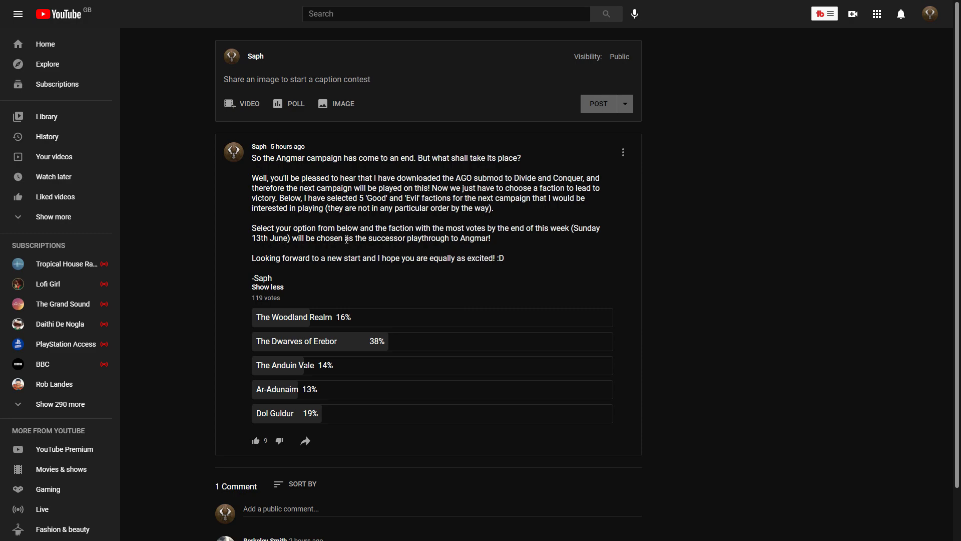
mouse_move(567, 250)
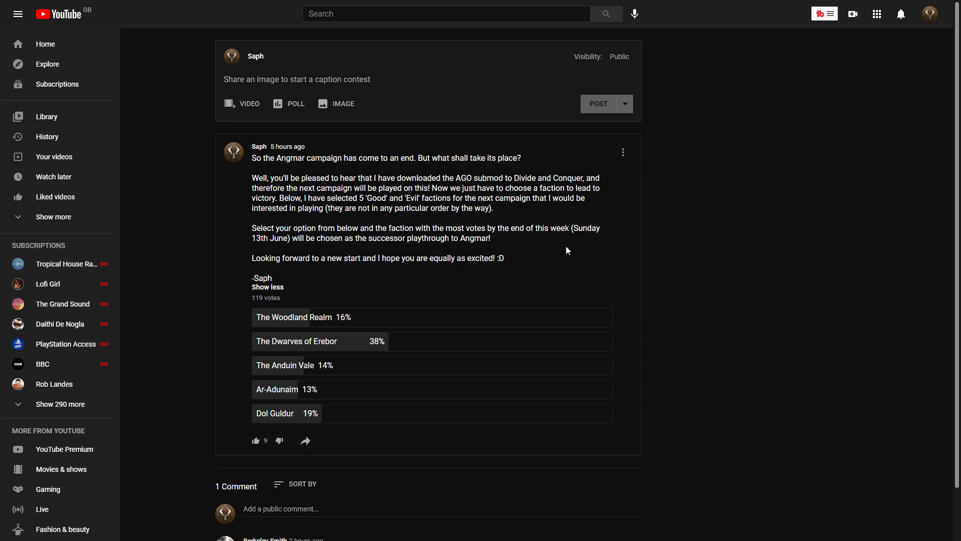
mouse_move(565, 254)
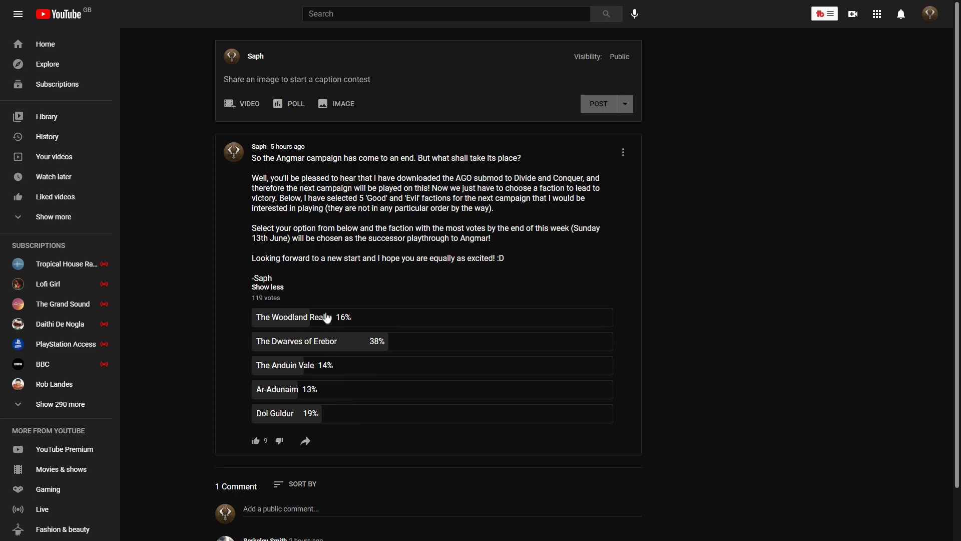
mouse_move(316, 424)
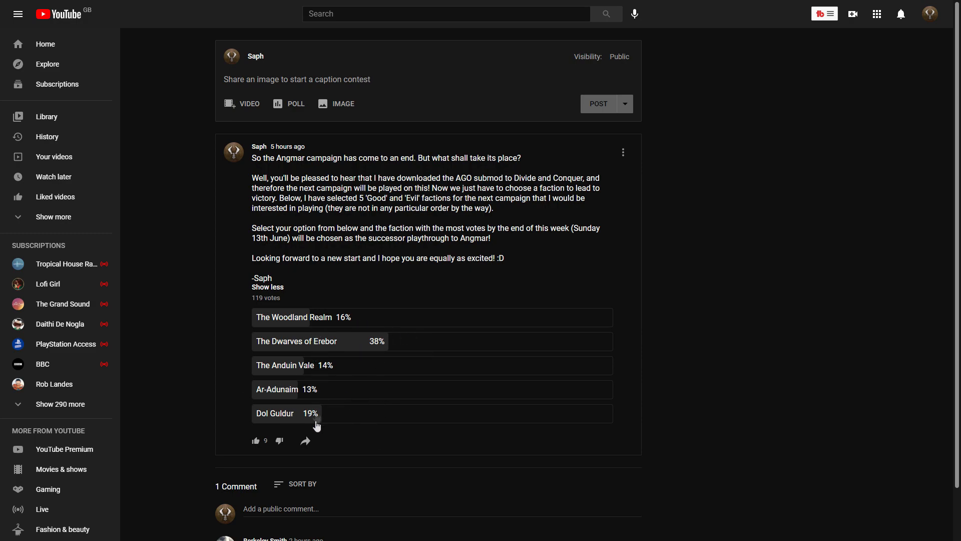
mouse_move(196, 353)
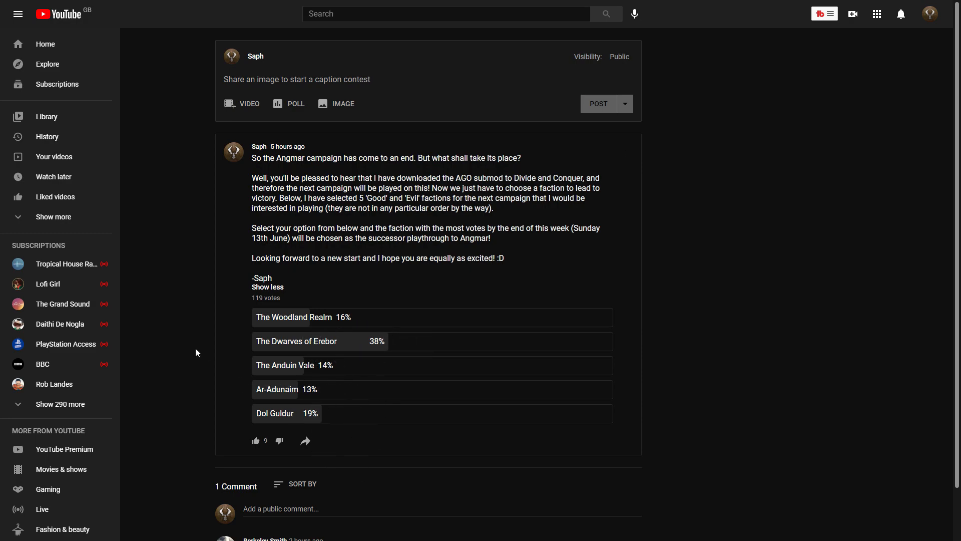
mouse_move(220, 312)
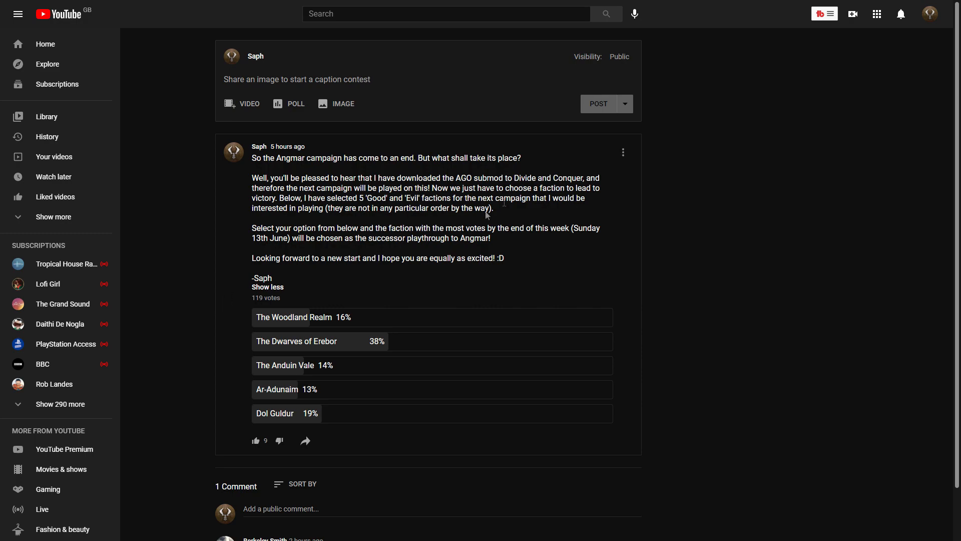
mouse_move(558, 183)
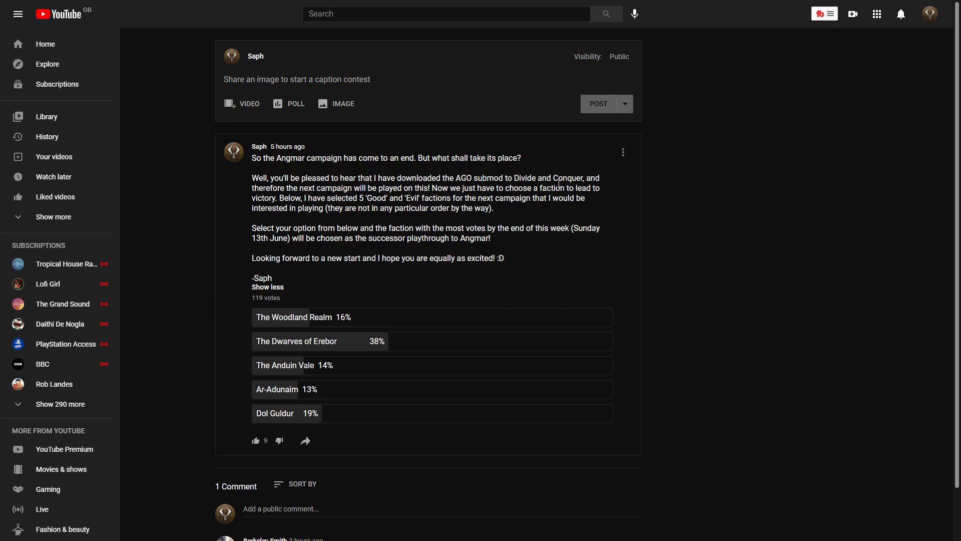
mouse_move(421, 171)
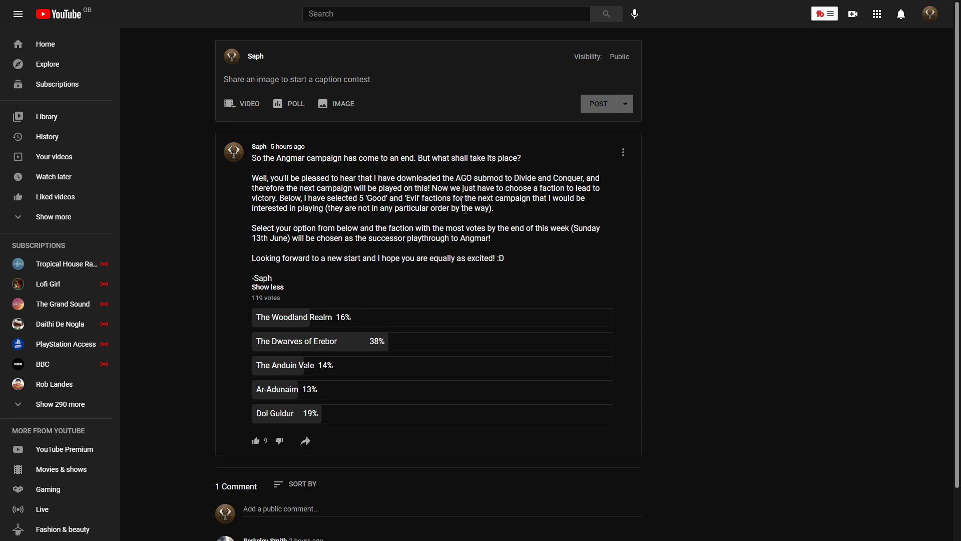
mouse_move(565, 260)
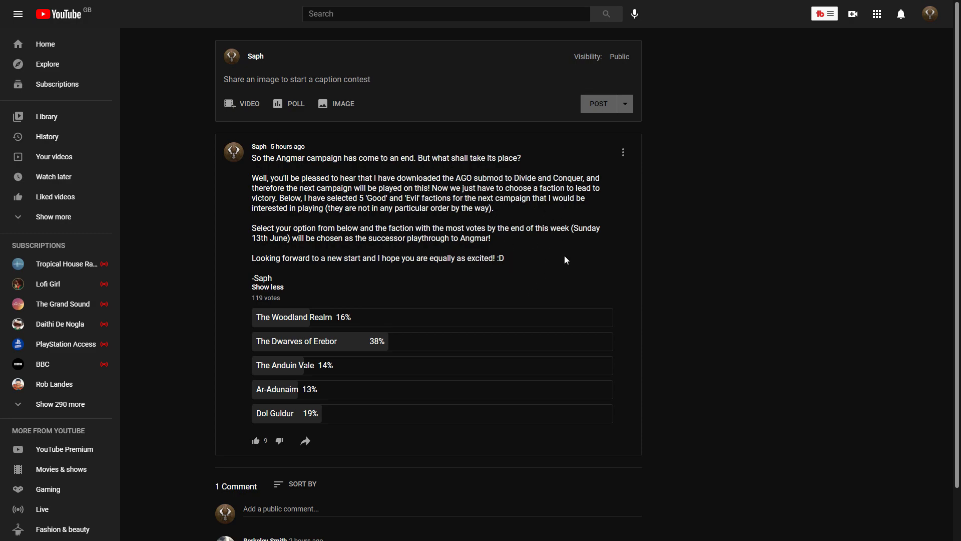
mouse_move(568, 273)
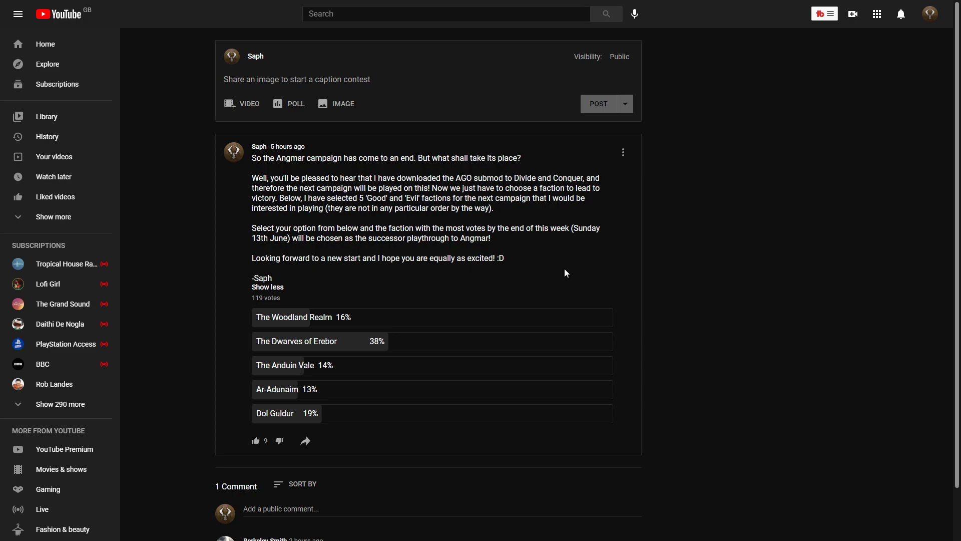
mouse_move(552, 271)
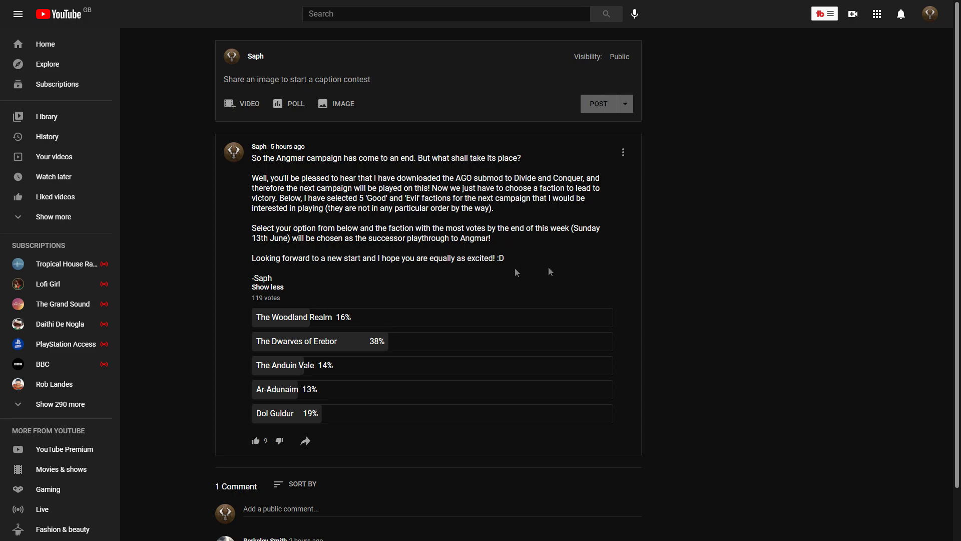
mouse_move(548, 273)
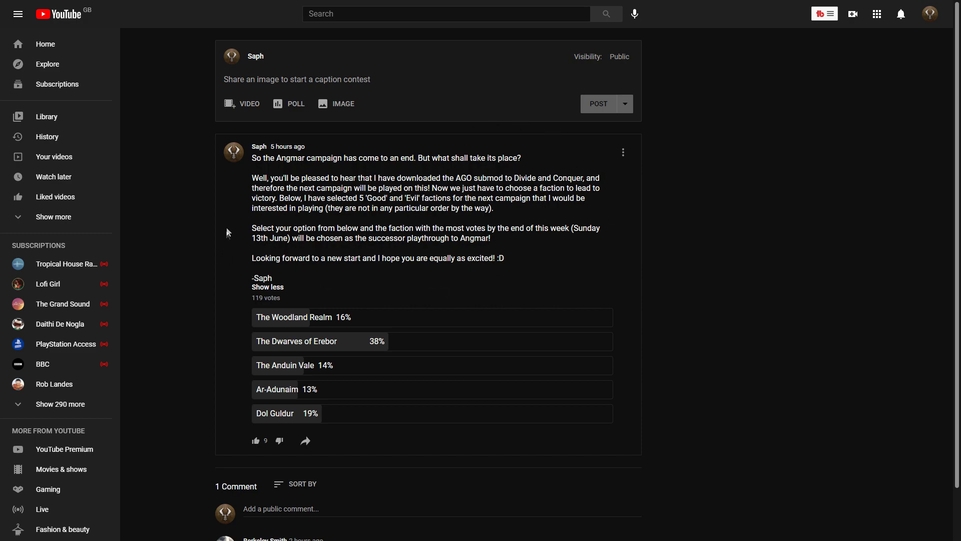
mouse_move(228, 327)
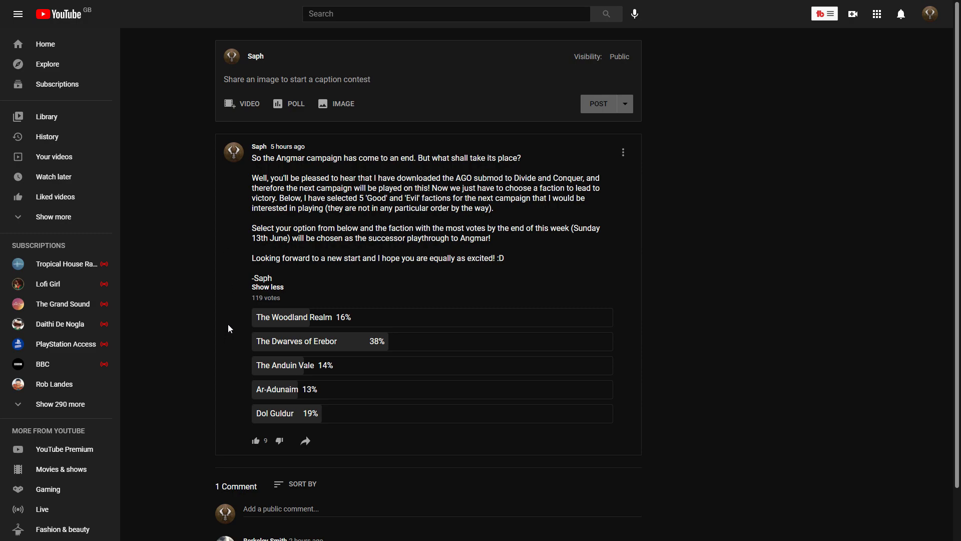
mouse_move(238, 311)
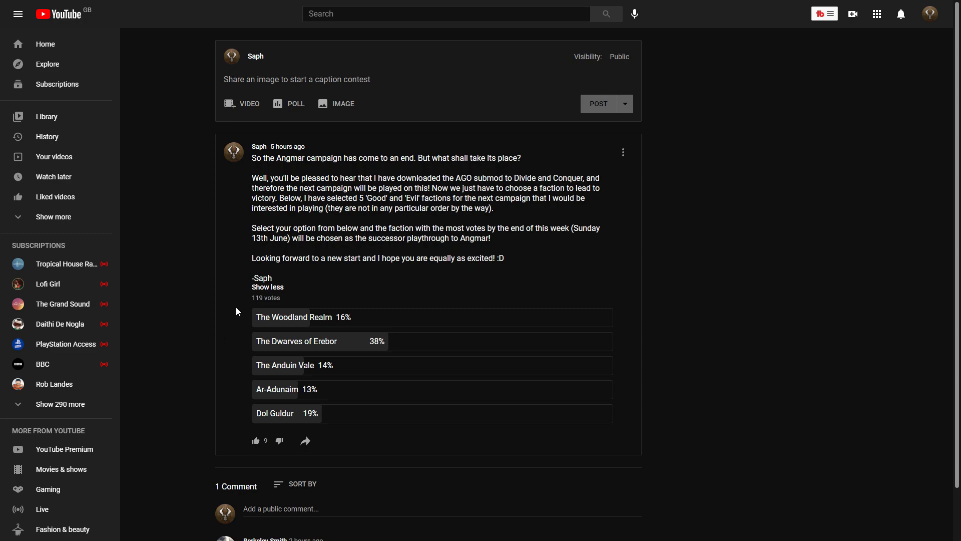
mouse_move(239, 413)
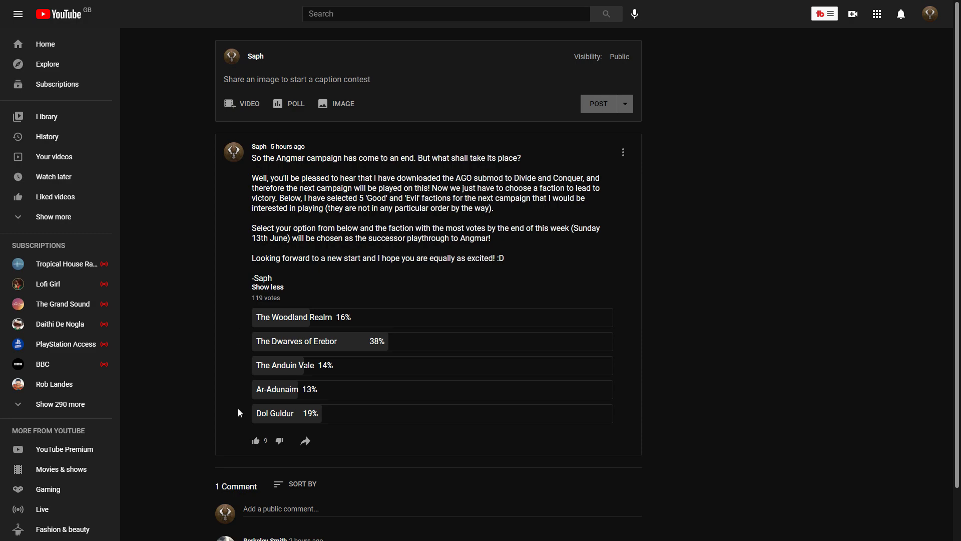
mouse_move(237, 326)
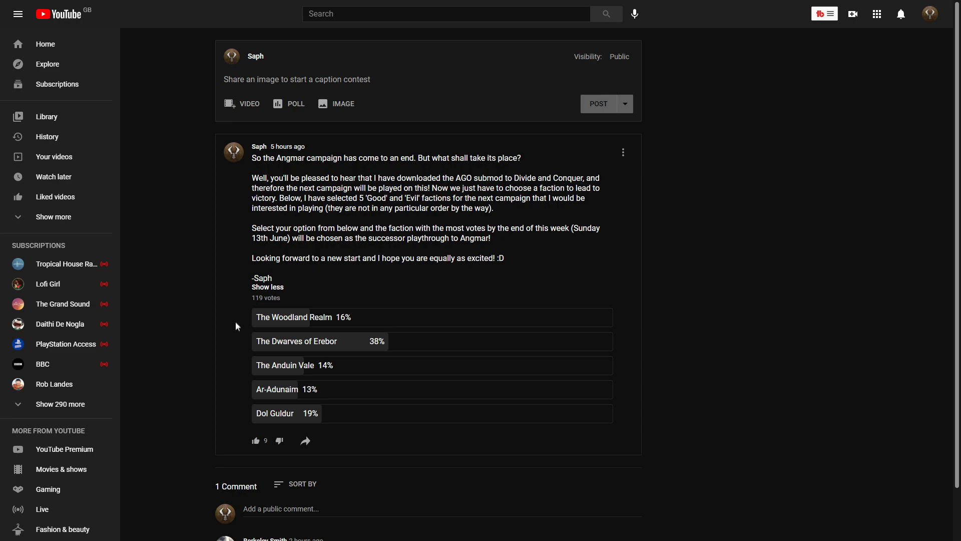
mouse_move(255, 353)
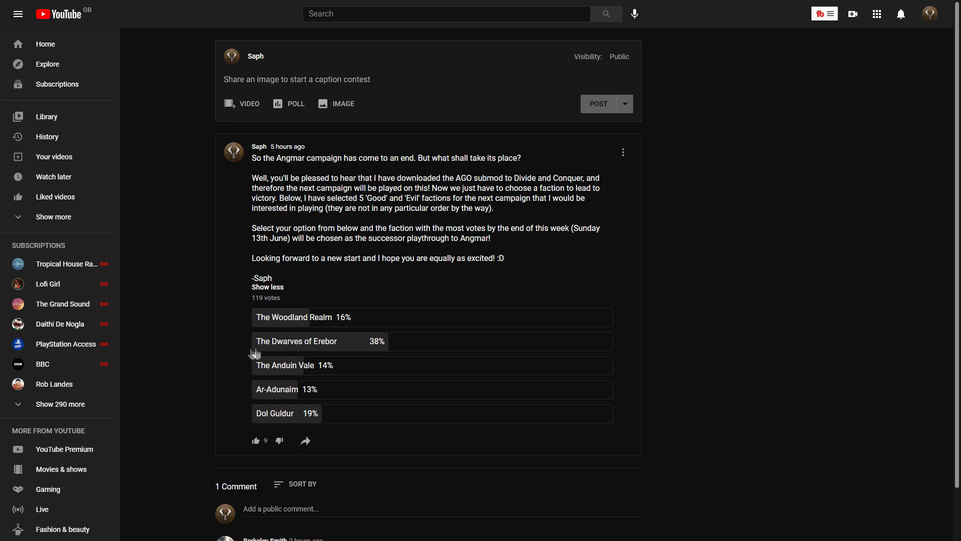
mouse_move(235, 376)
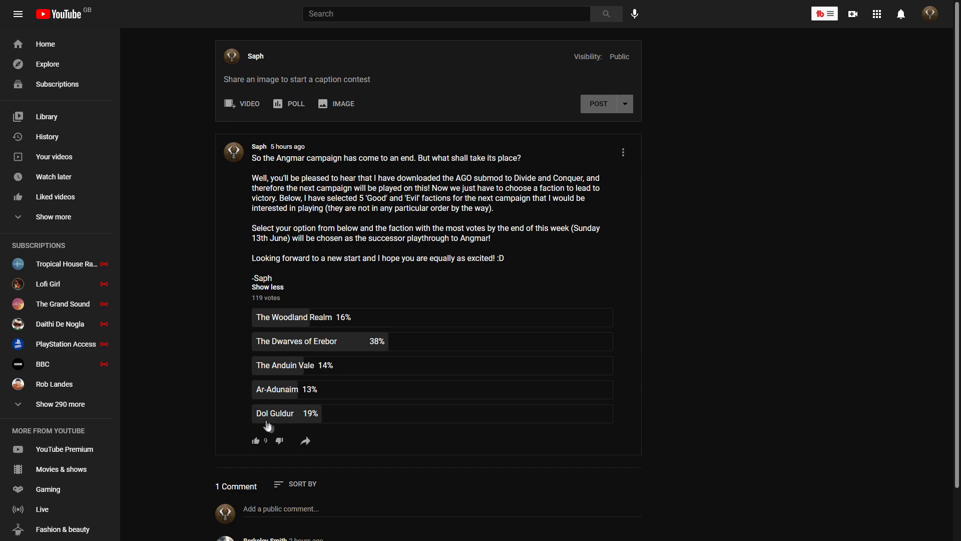
mouse_move(231, 388)
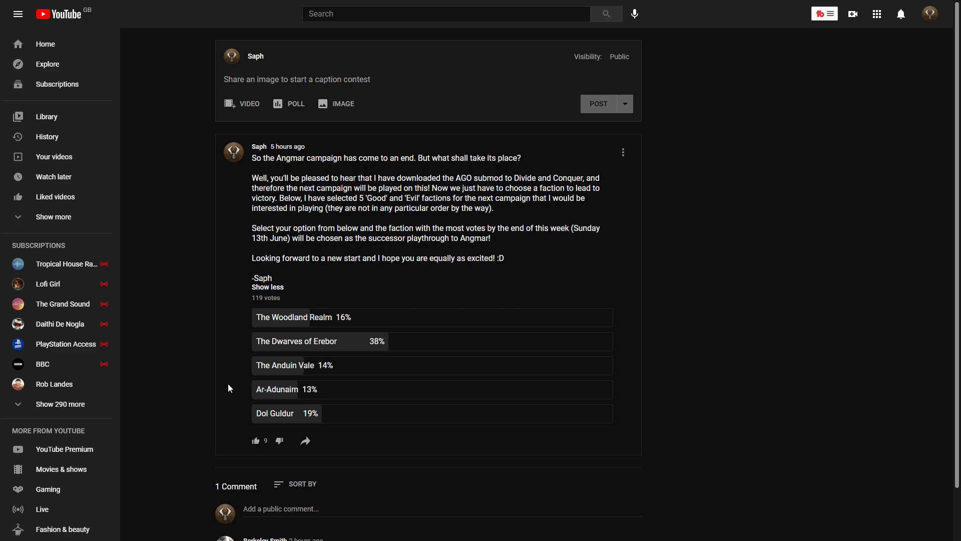
mouse_move(234, 302)
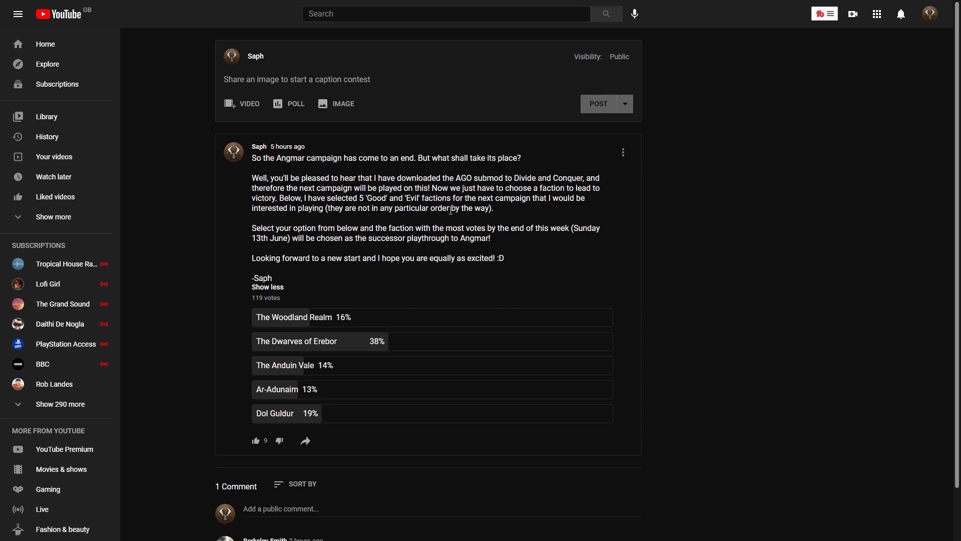
mouse_move(223, 438)
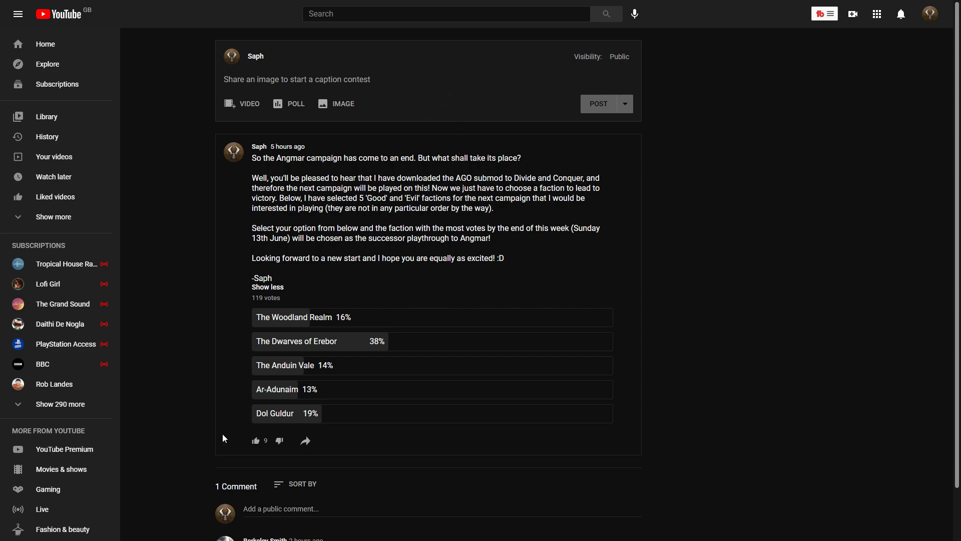
mouse_move(210, 328)
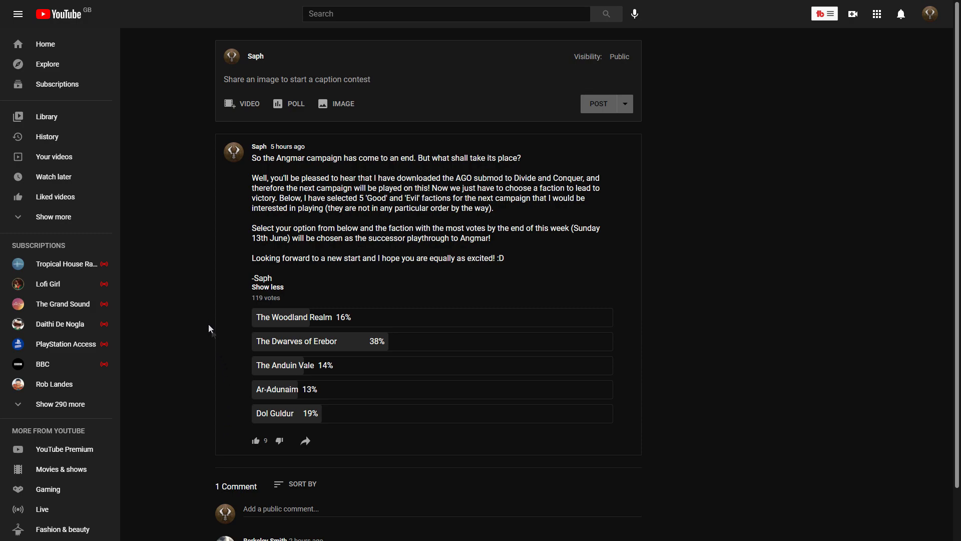
mouse_move(215, 252)
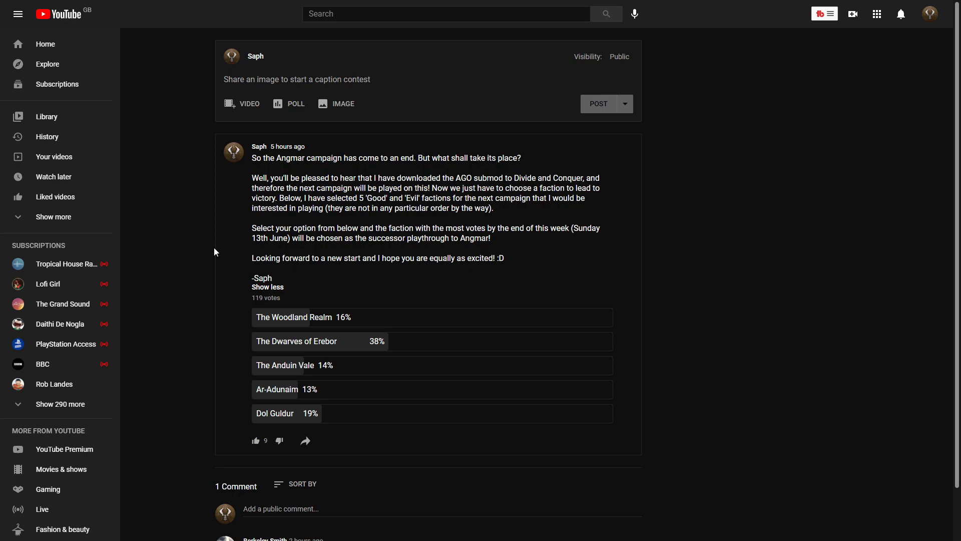
Scroll down until the lone comment cheering that Erebor is winning is readable.
scroll(down, 3)
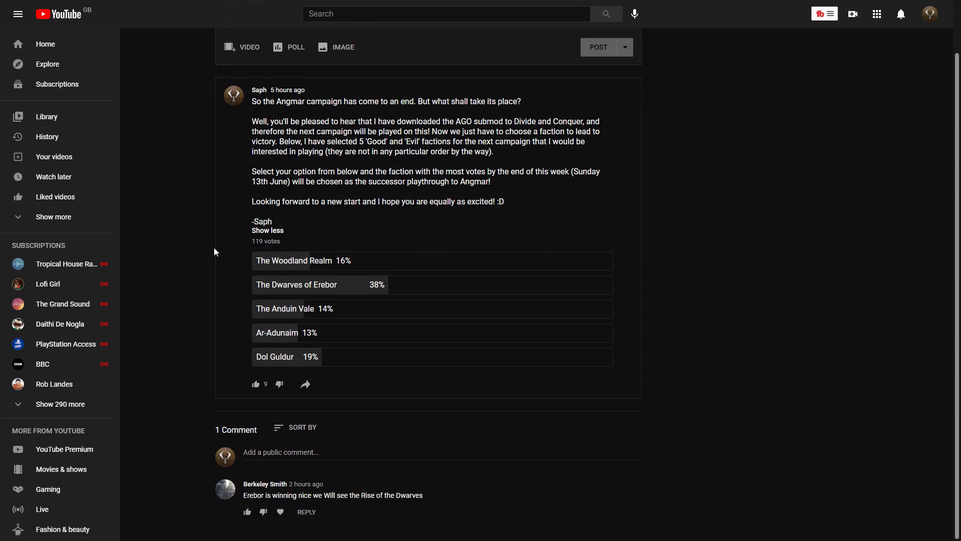